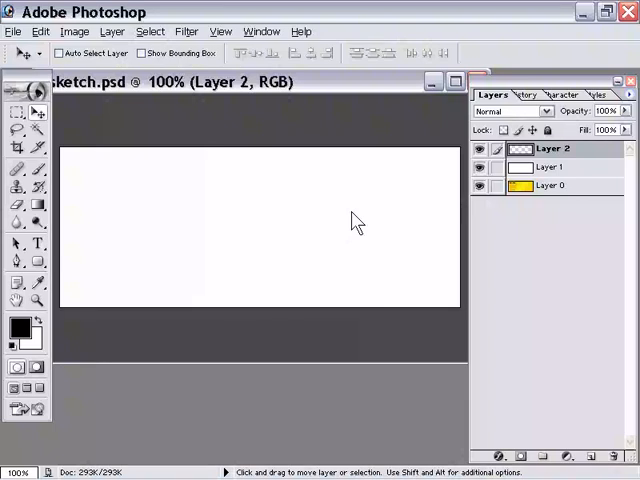
mouse_move(383, 96)
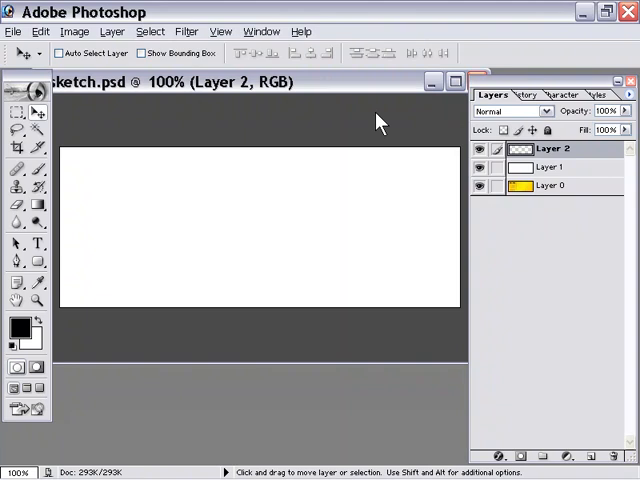
mouse_move(281, 153)
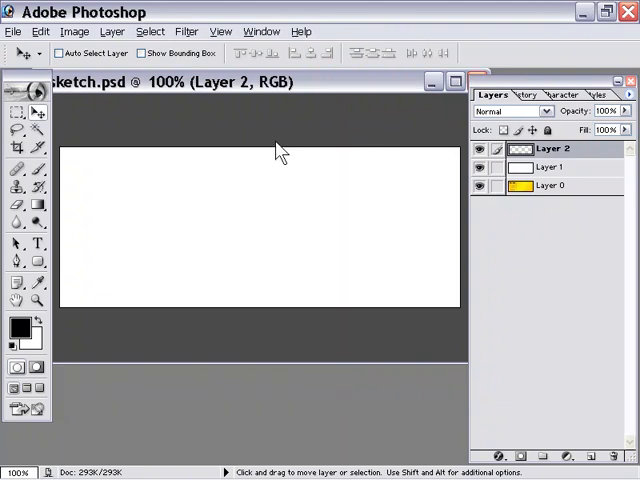
mouse_move(57, 197)
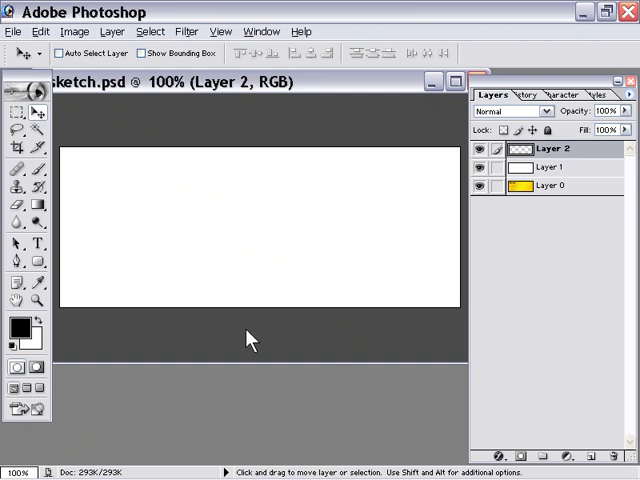
mouse_move(249, 338)
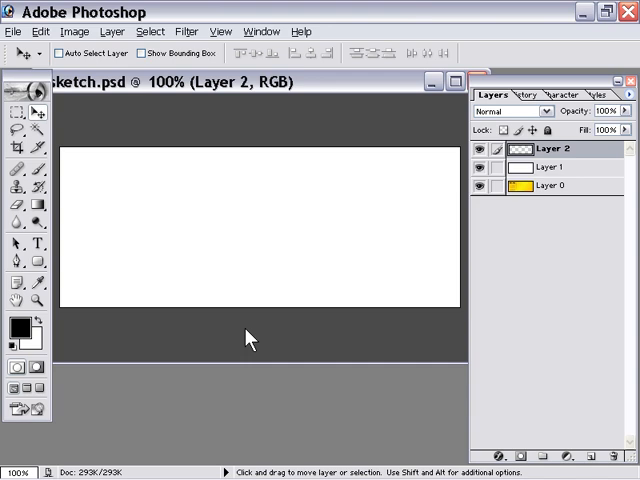
mouse_move(203, 123)
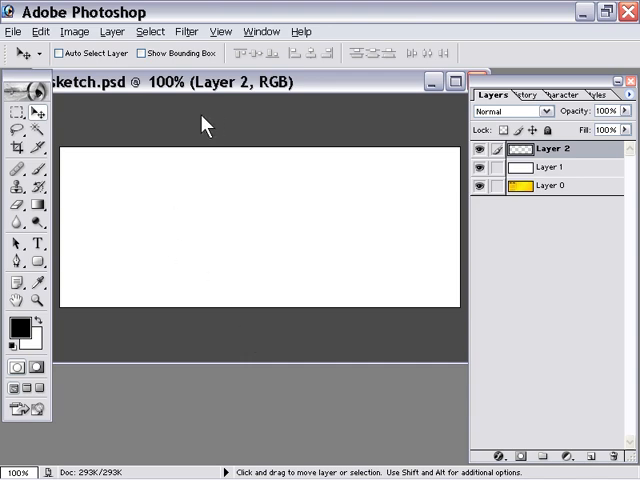
mouse_move(255, 135)
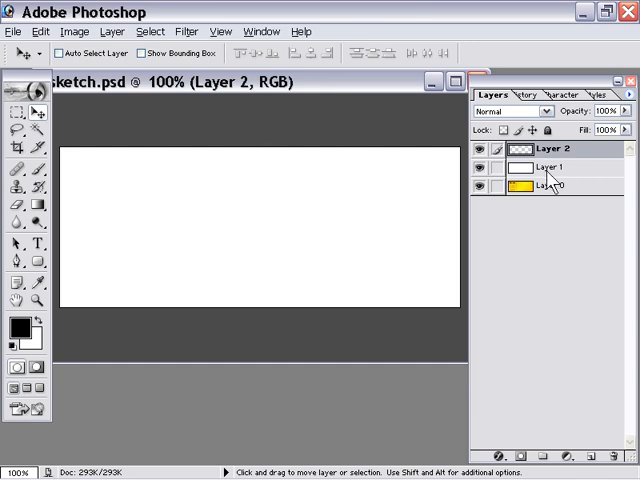
mouse_move(555, 155)
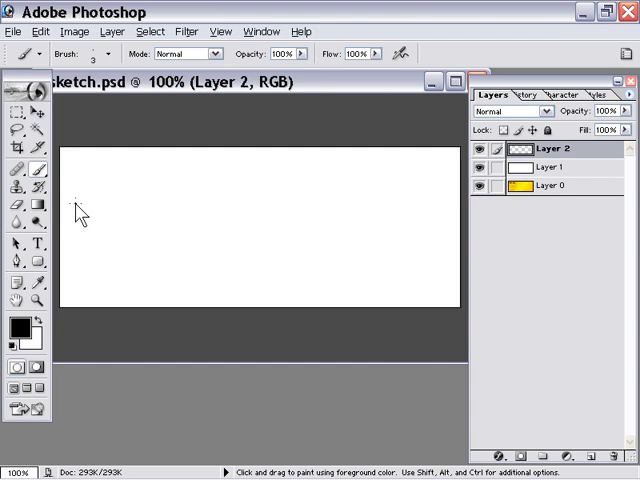
- Brush straight lines outlining the logo box, the button bars and the large content area box
left_click_drag(75, 203, 180, 210)
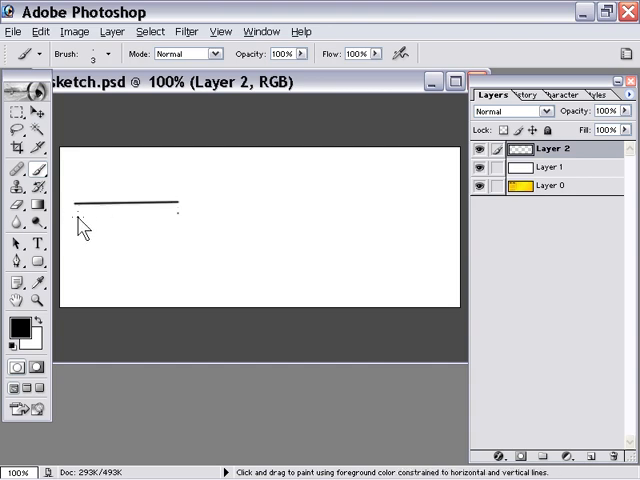
left_click_drag(78, 207, 180, 210)
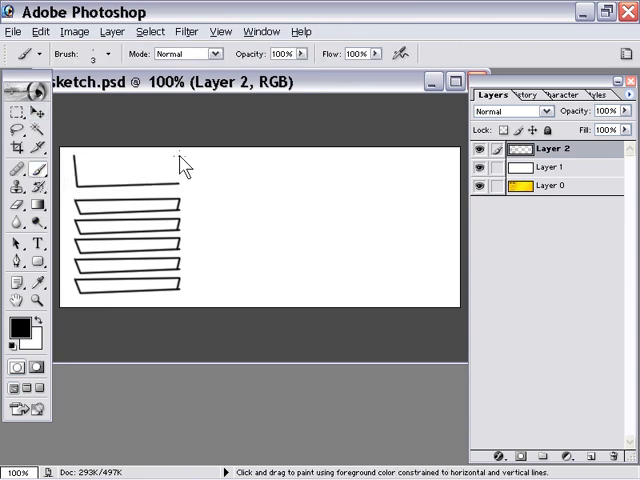
left_click_drag(78, 158, 178, 158)
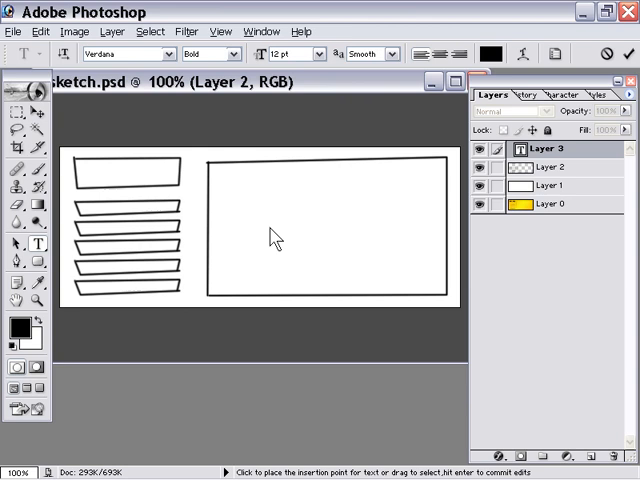
- Type the labels CONTENT AREA and LOGO in Verdana Bold 12 pt
type("CON")
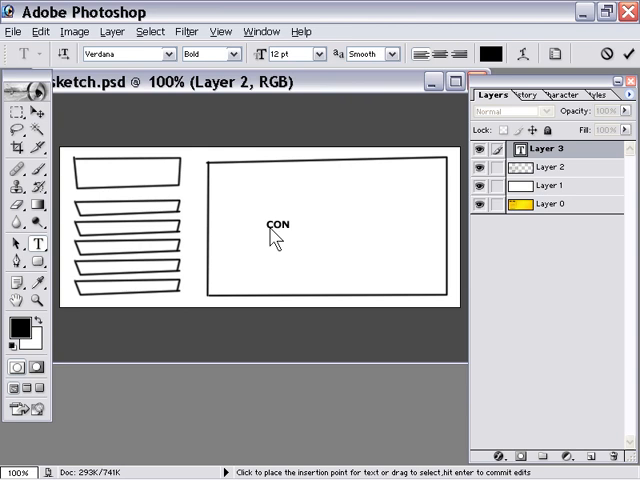
type("TEN")
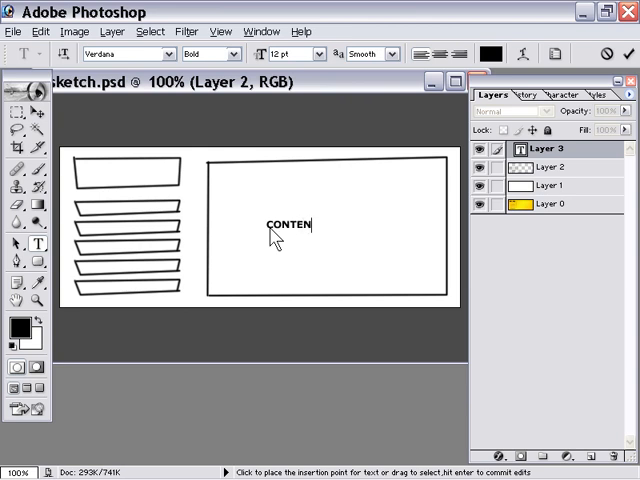
type("T AREA")
type("L")
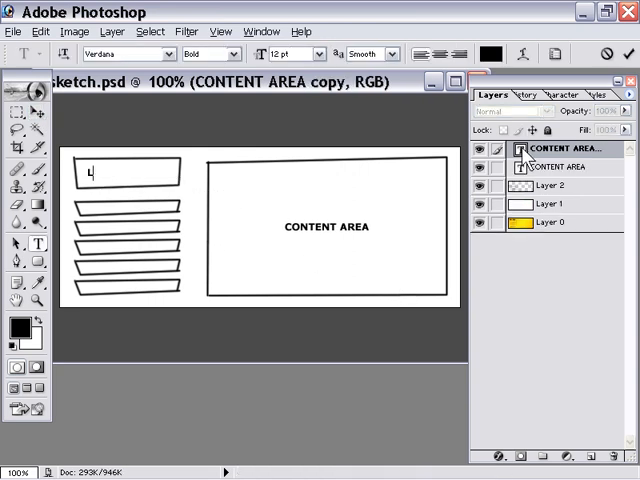
type("OGO")
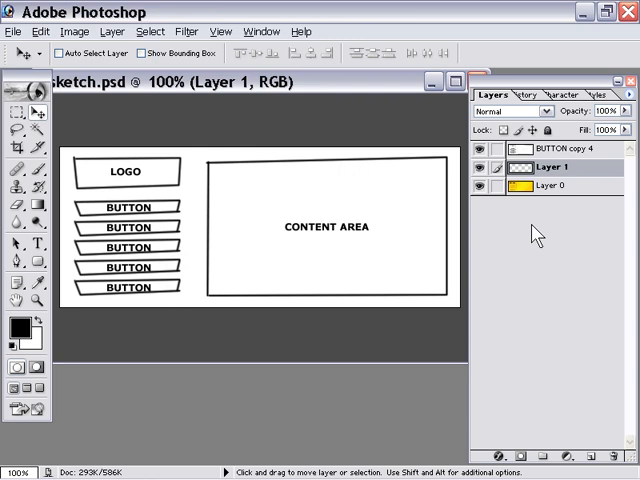
- Fade the sketch layers and draw a yellow-styled rounded rectangle over the first button
left_click(560, 149)
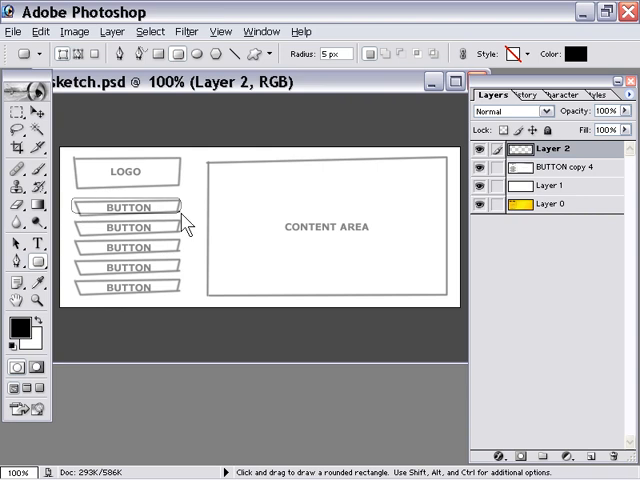
left_click_drag(78, 197, 180, 218)
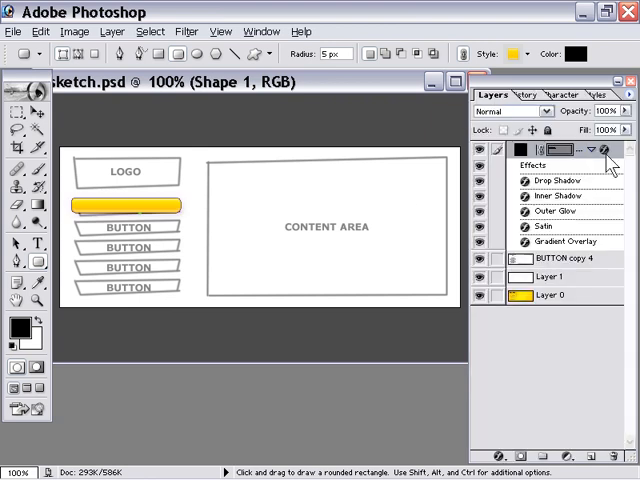
left_click(595, 150)
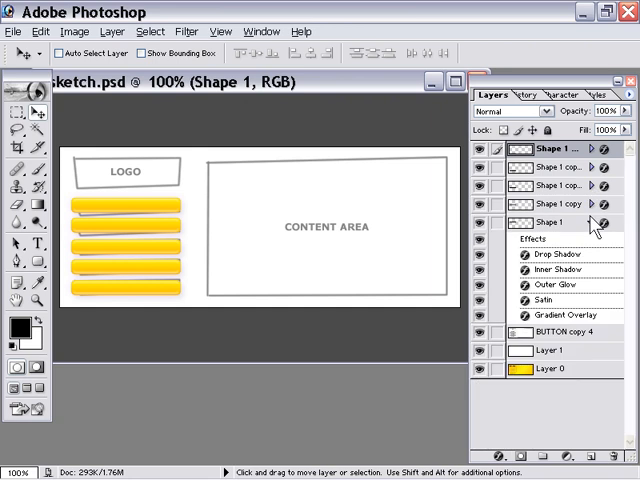
- Rasterize the styled shape layer, dismiss the invalid-entry warning, and merge into Layer 1 copy
left_click(591, 222)
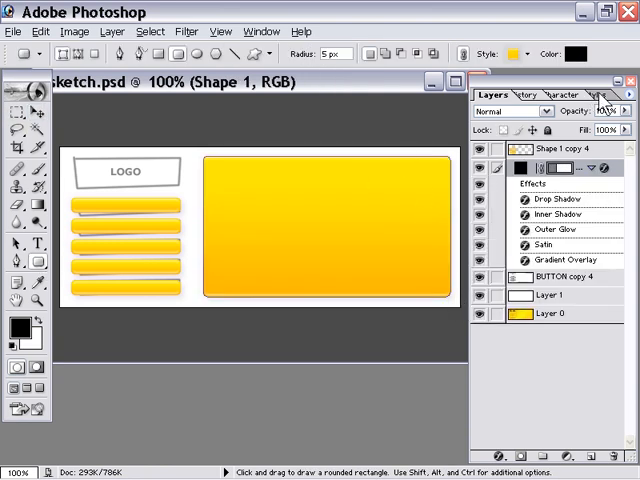
left_click(593, 95)
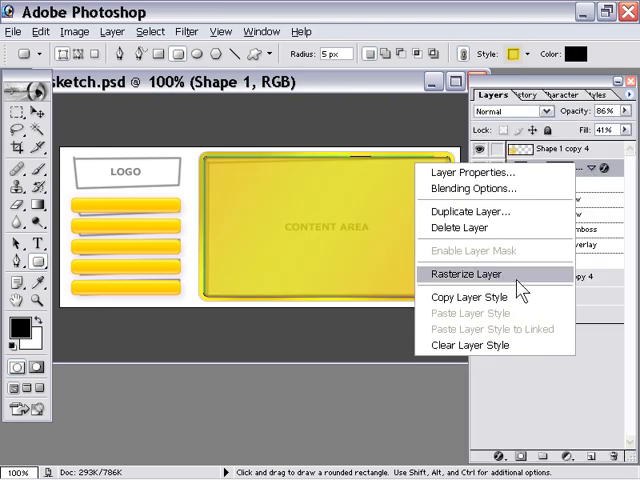
left_click(465, 274)
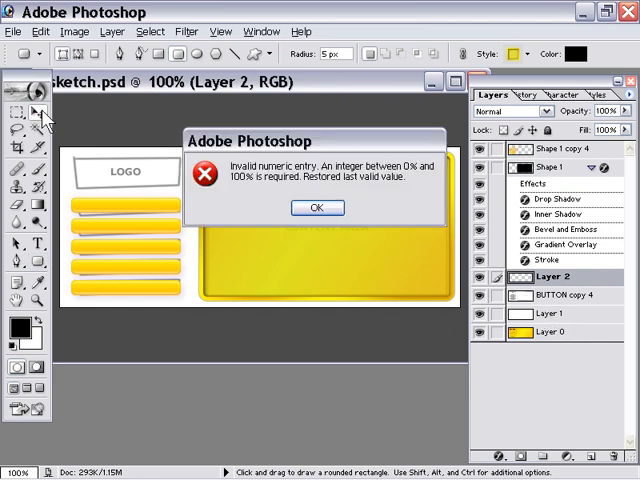
left_click(317, 207)
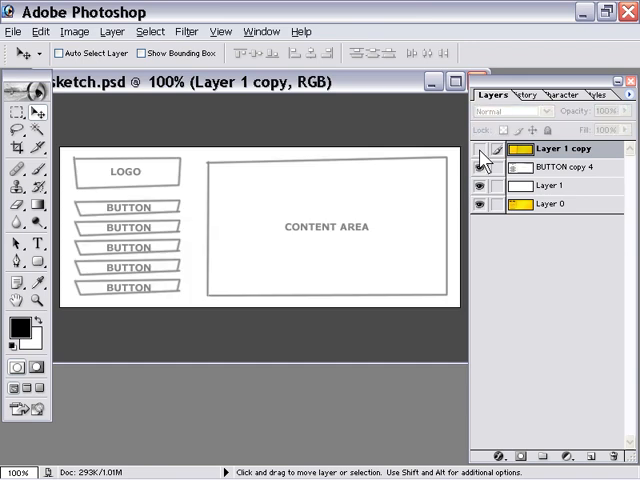
- Turn on Layer 1 copy's visibility so the yellow tracer covers the sketch
left_click(485, 156)
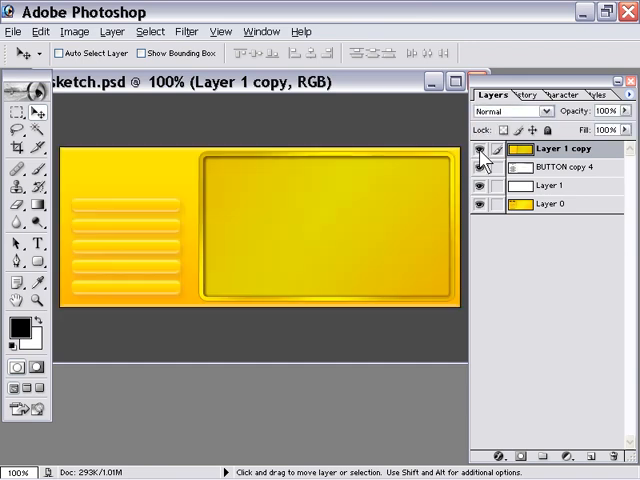
mouse_move(548, 165)
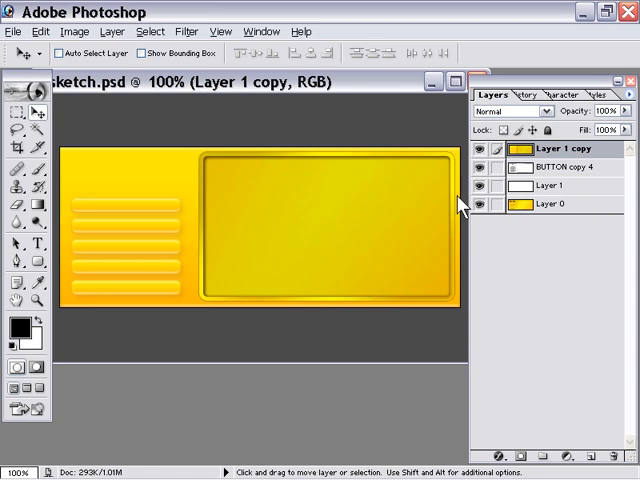
mouse_move(372, 148)
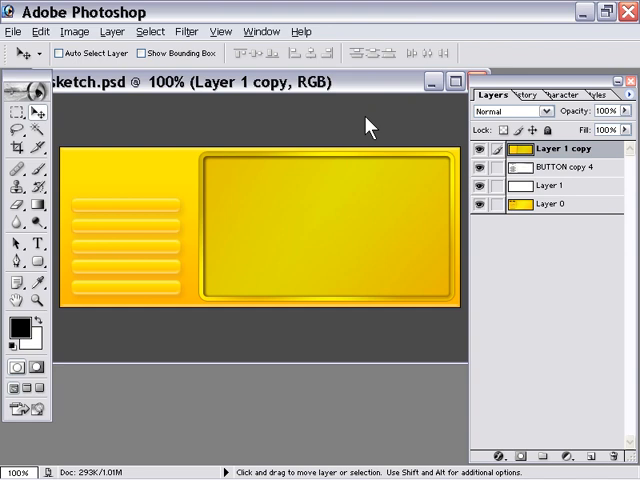
mouse_move(331, 128)
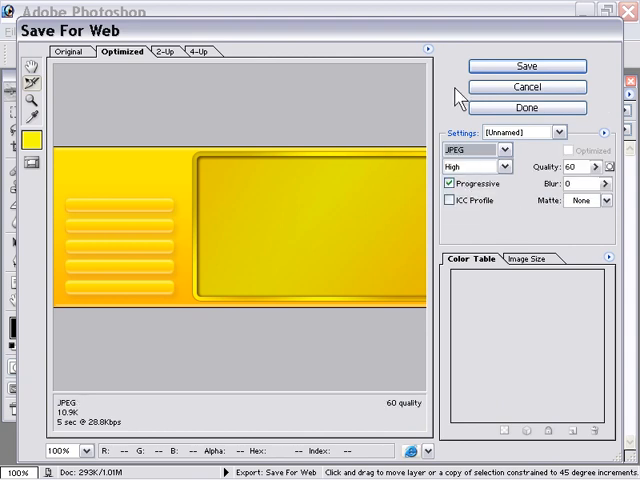
- Save the layout via Save for Web as JPEG 'tracer', then close the sketch unsaved
left_click(527, 66)
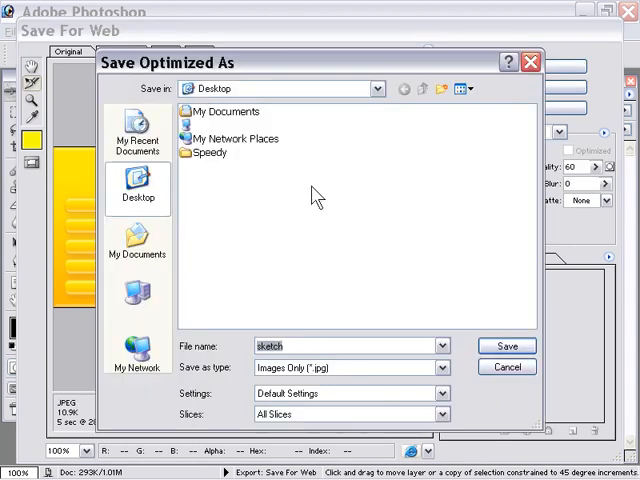
type("tracer")
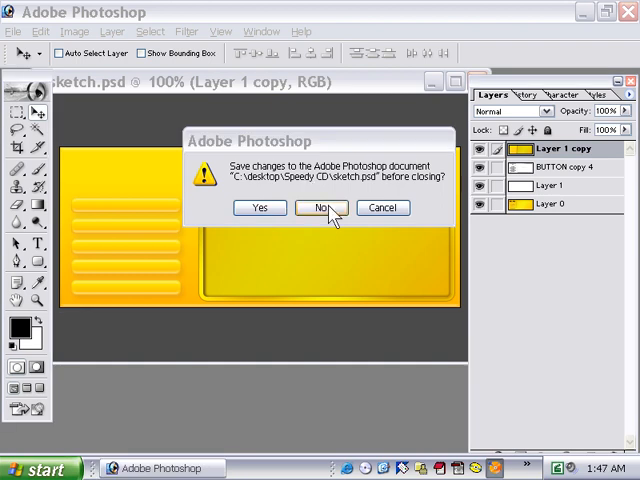
left_click(321, 207)
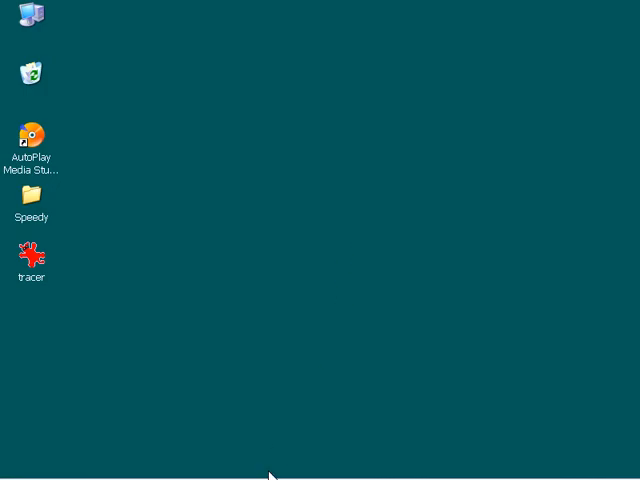
- Launch AutoPlay Media Studio and create a blank project named Demo
double_click(31, 135)
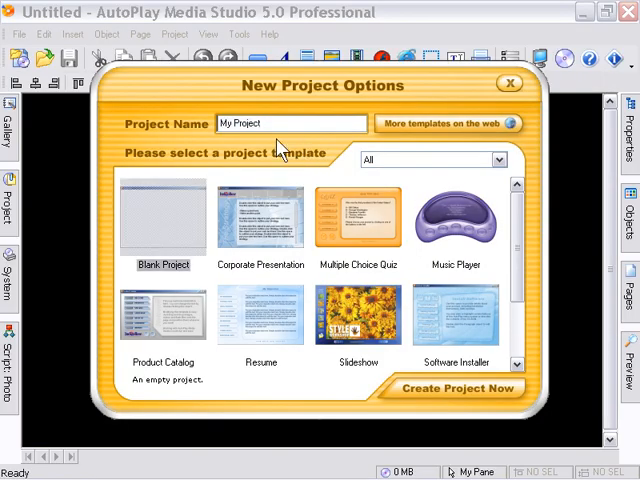
type("De")
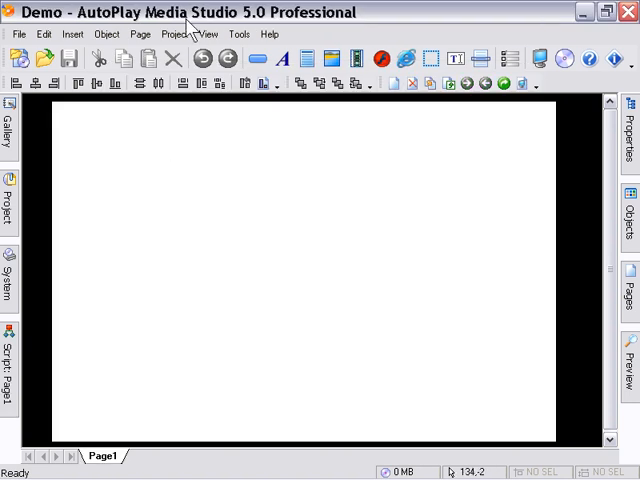
- Set the project window height to 200 in Project Settings, making it 500 by 200
left_click(218, 58)
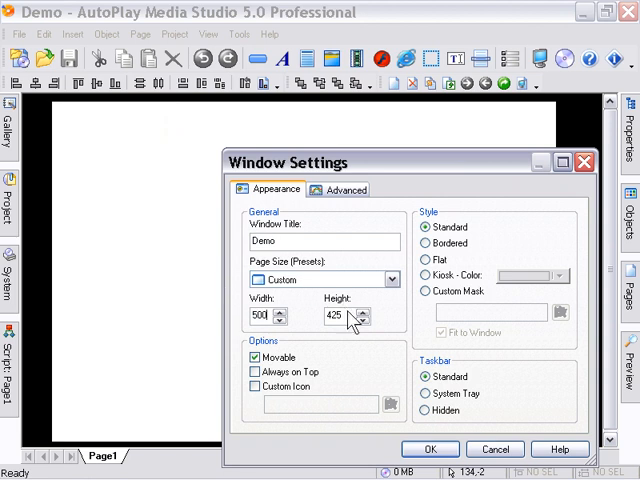
type("200")
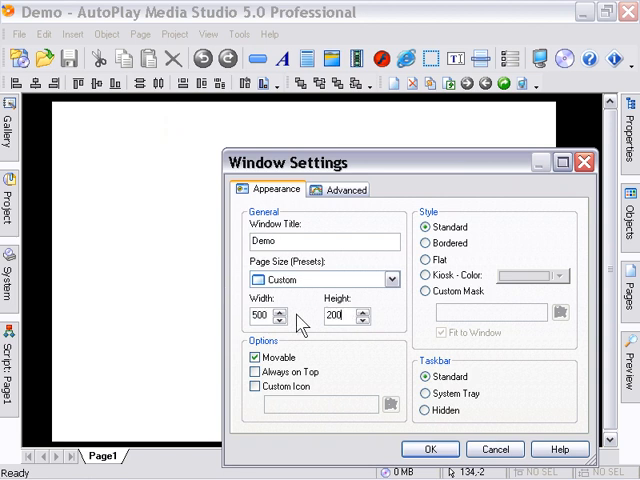
left_click(430, 448)
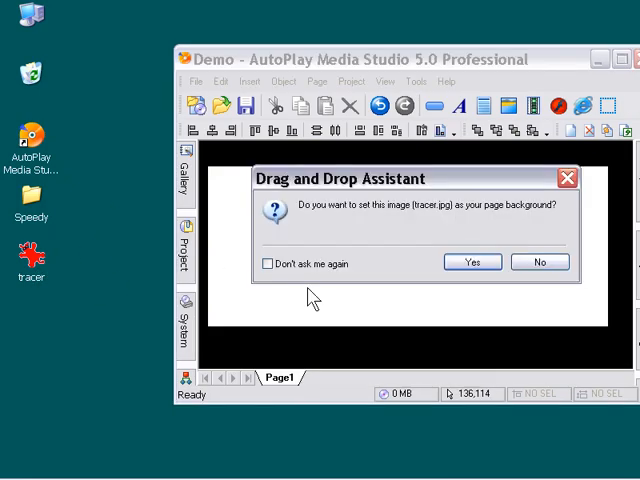
- Accept tracer.jpg as Page1's background and maximize the program window
left_click(471, 262)
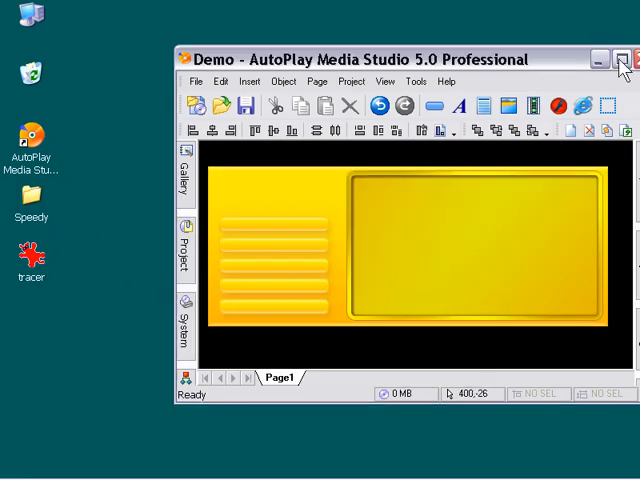
left_click(615, 58)
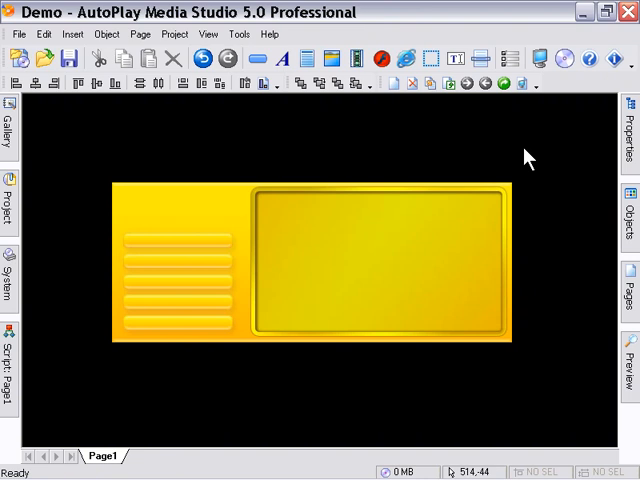
mouse_move(530, 105)
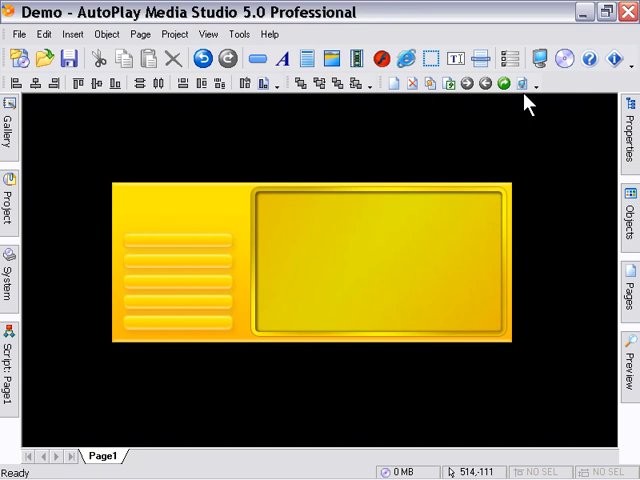
mouse_move(492, 160)
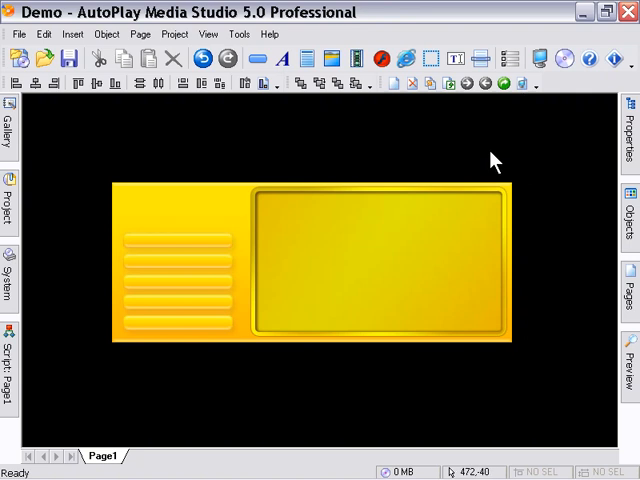